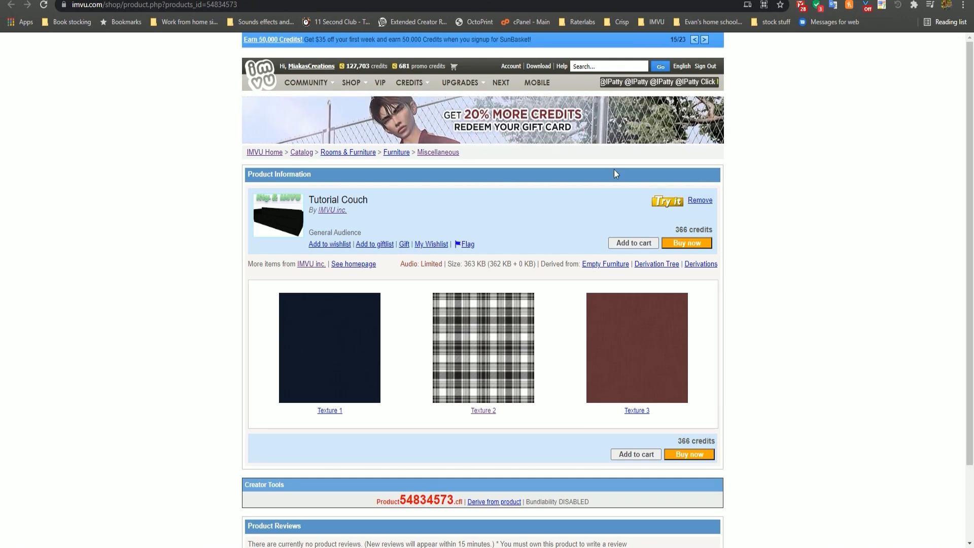
# Step: Save the black-and-white plaid Texture 2 image from the Tutorial Couch page to disk
pyautogui.rightClick(483, 347)
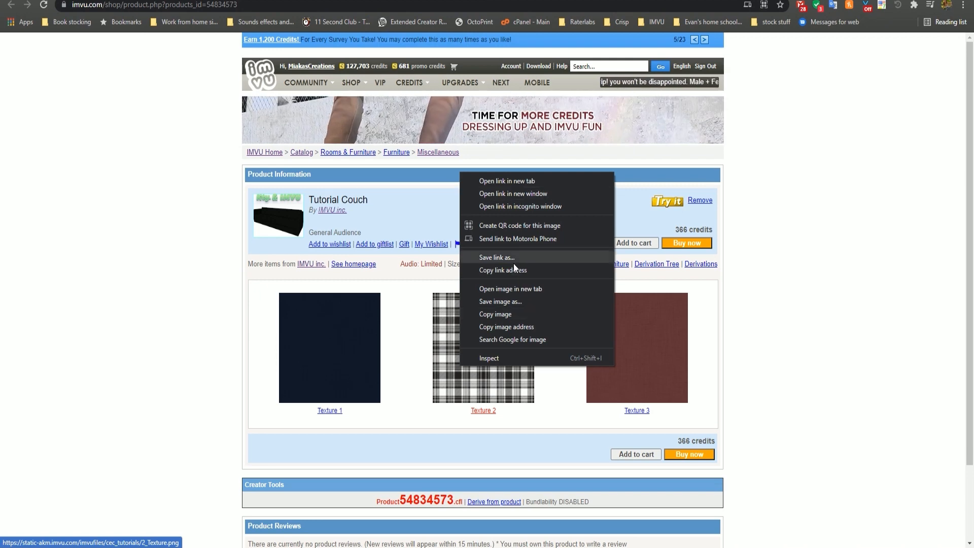
pyautogui.click(500, 301)
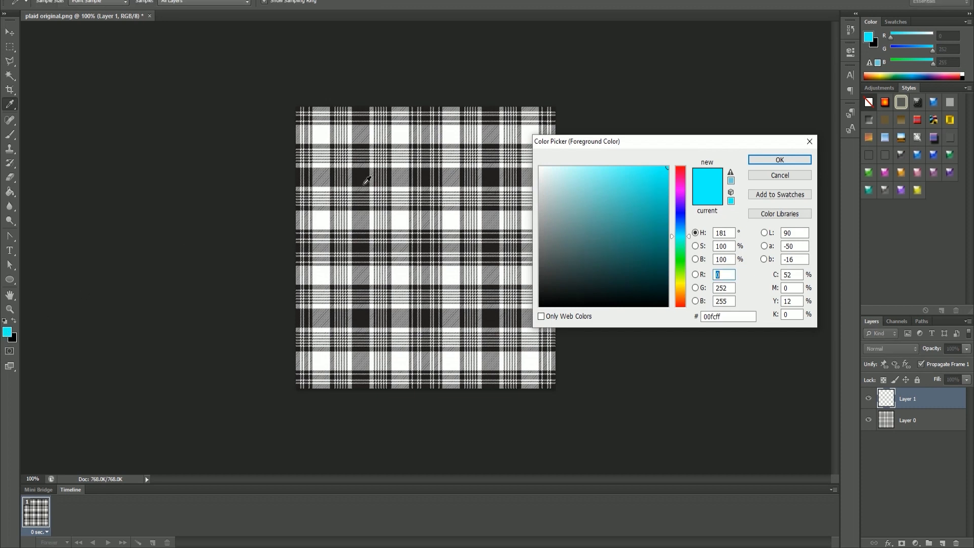
# Step: Confirm cyan 00fcff as the Photoshop foreground colour
pyautogui.click(779, 160)
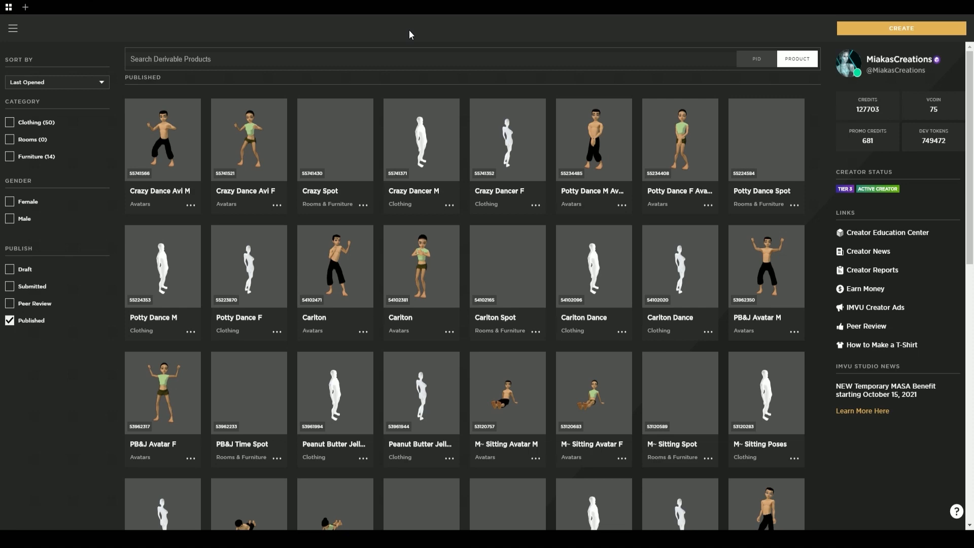
# Step: Start a new creation and copy the Tutorial Couch's product number 54834573 from its page
pyautogui.click(900, 28)
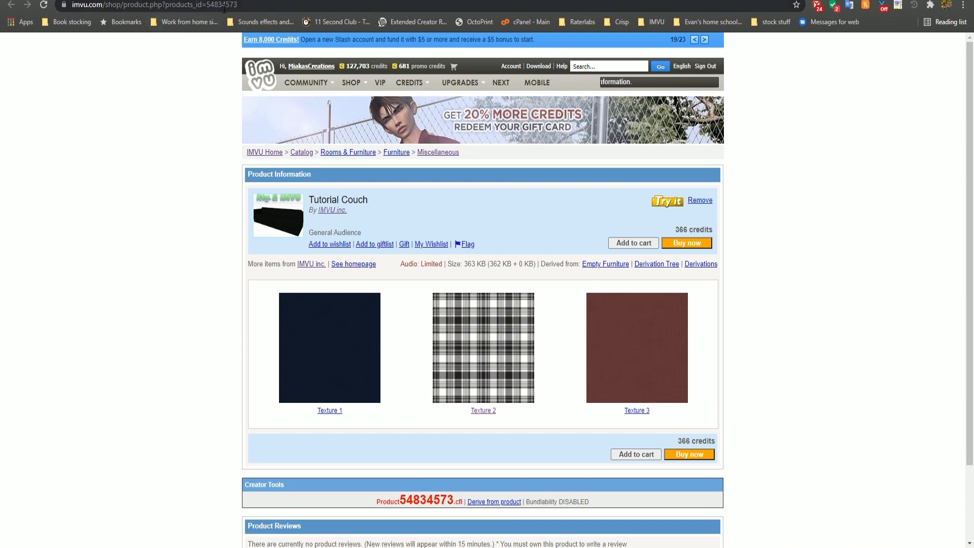
pyautogui.scroll(-3)
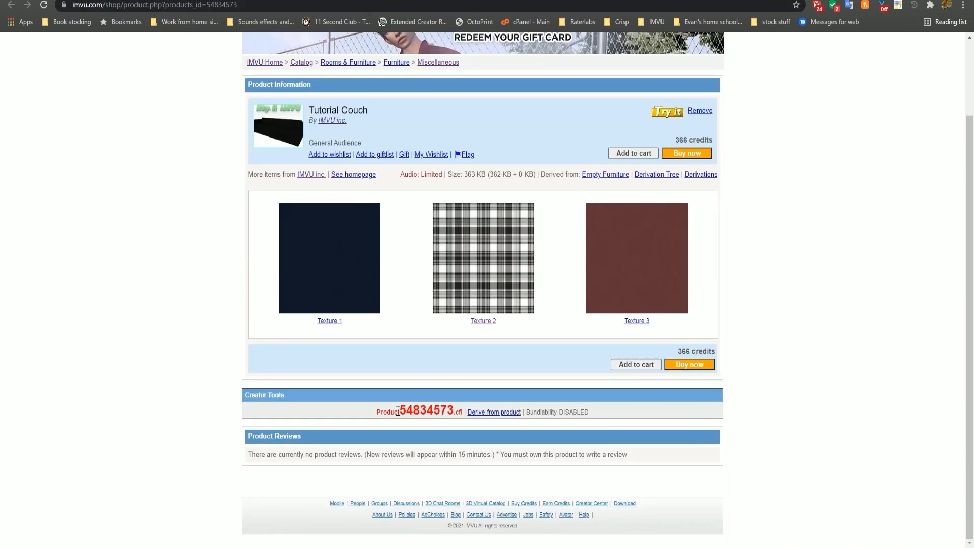
pyautogui.doubleClick(426, 411)
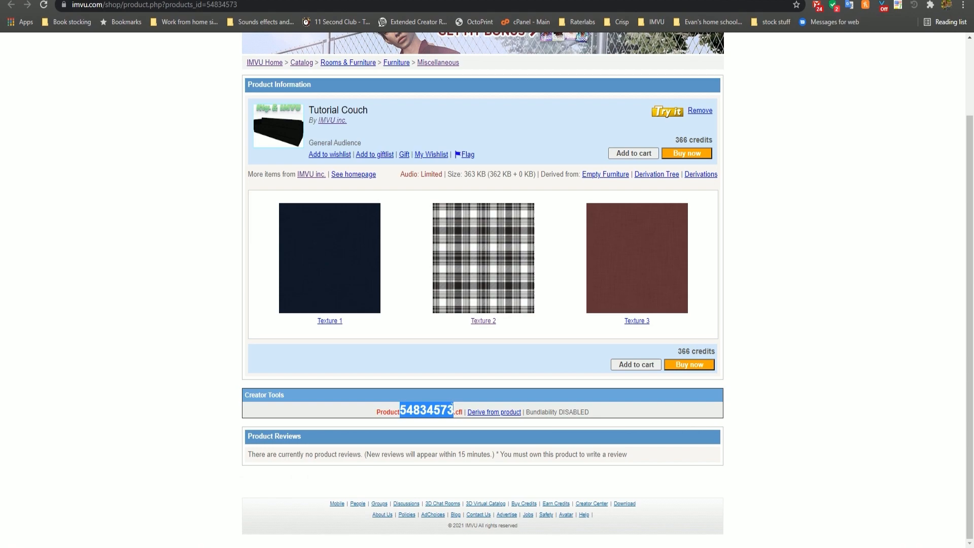
pyautogui.click(493, 412)
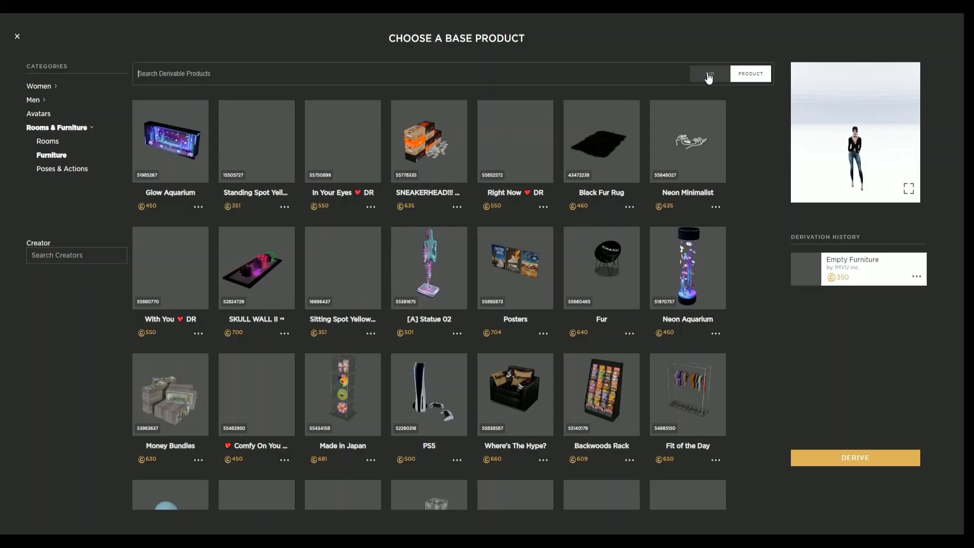
# Step: Search by PID 54834573 and derive a new furniture project from the Tutorial Couch
pyautogui.click(709, 73)
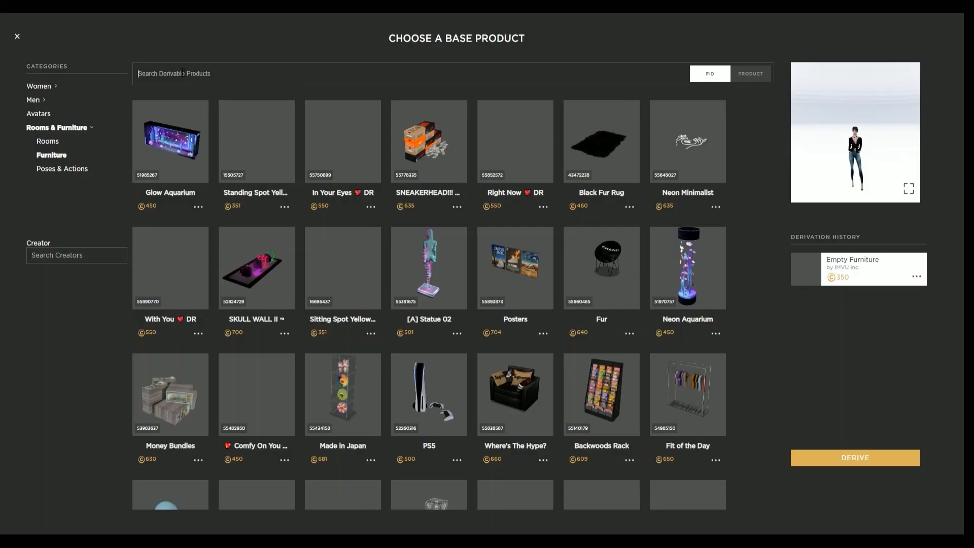
pyautogui.write('54834573')
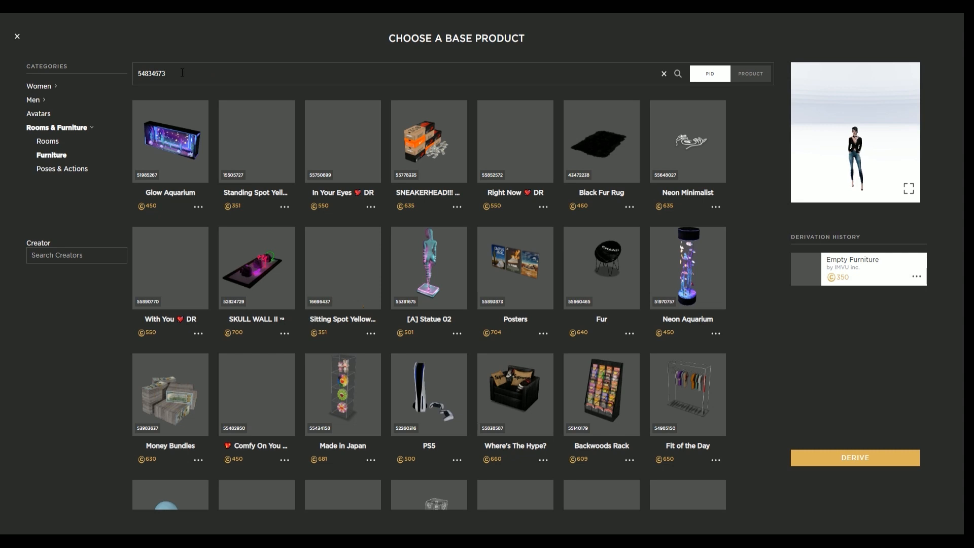
pyautogui.click(678, 73)
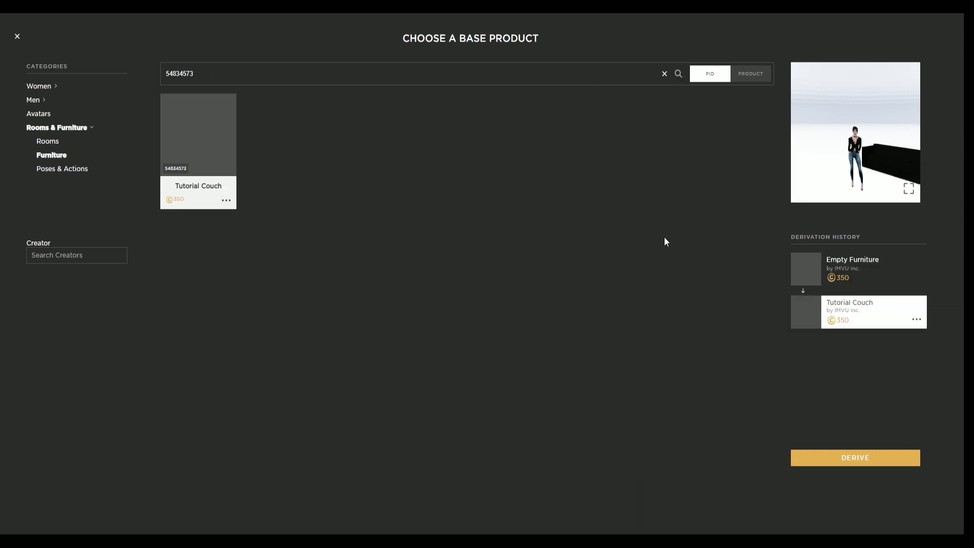
pyautogui.moveTo(853, 334)
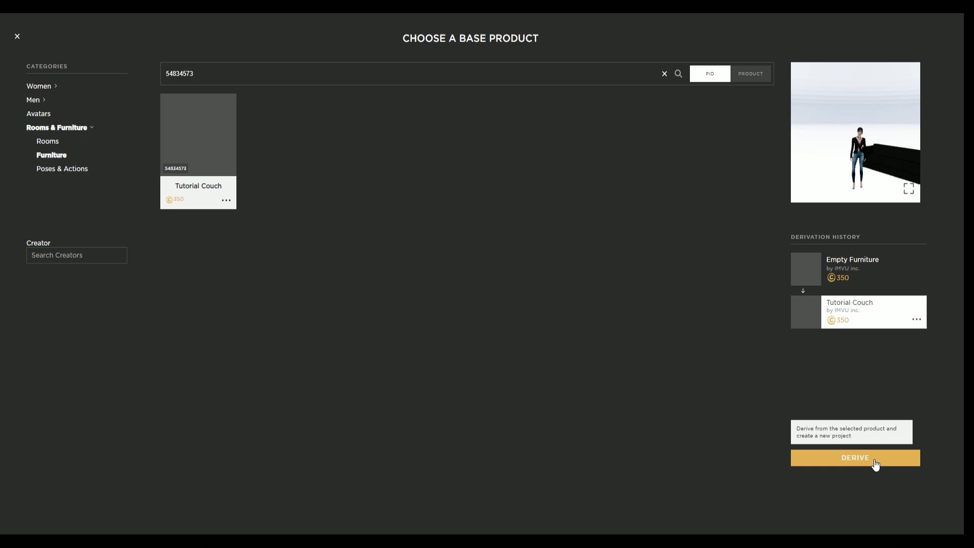
pyautogui.click(854, 457)
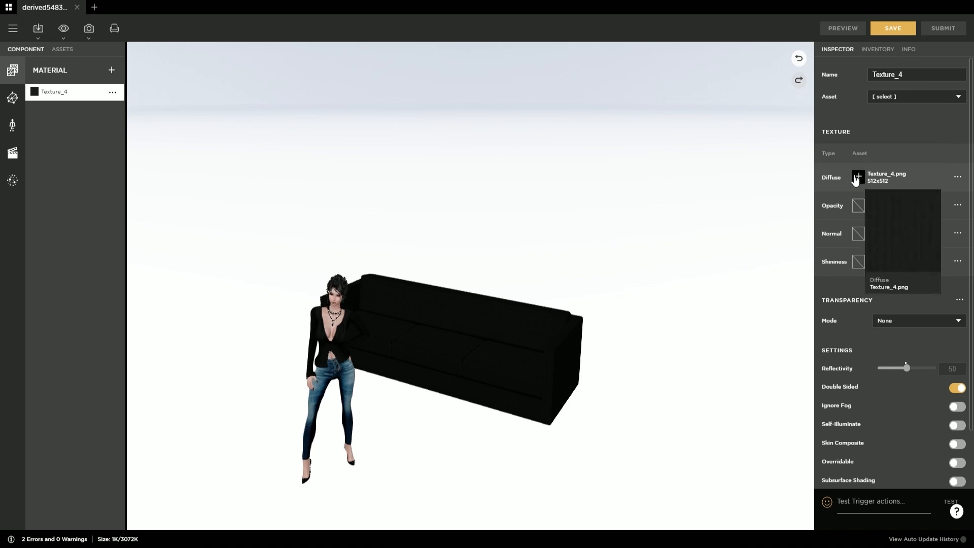
# Step: Load the plaid-teal image as the couch material's diffuse texture
pyautogui.click(858, 177)
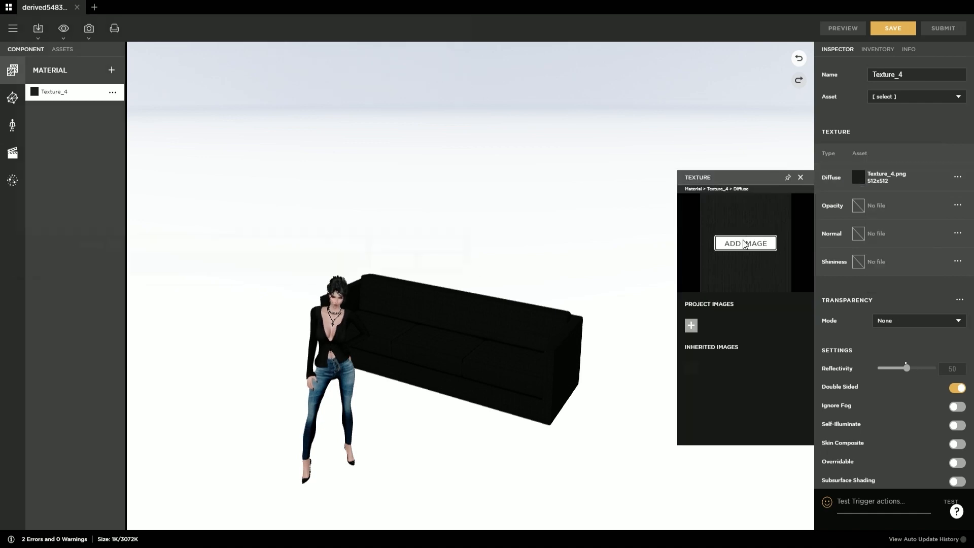
pyautogui.click(745, 243)
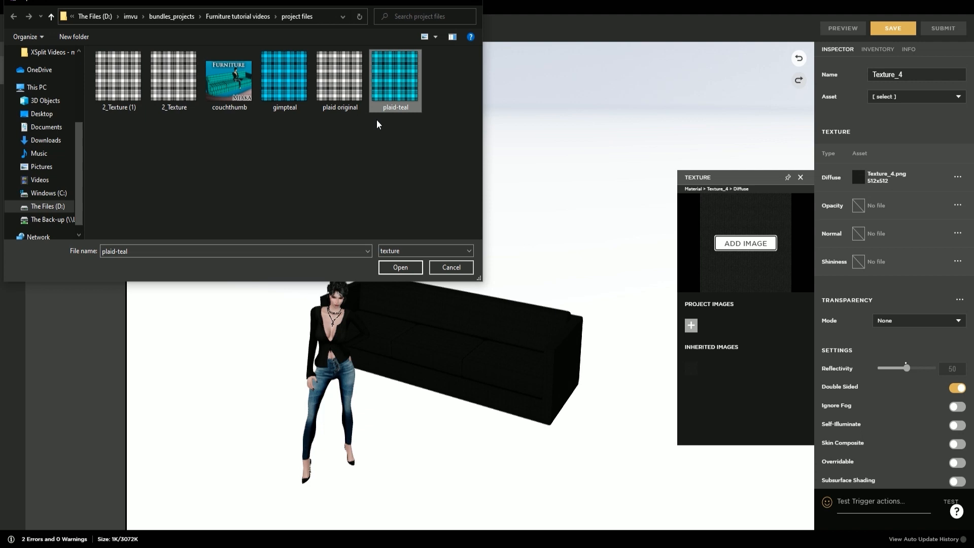
pyautogui.click(400, 267)
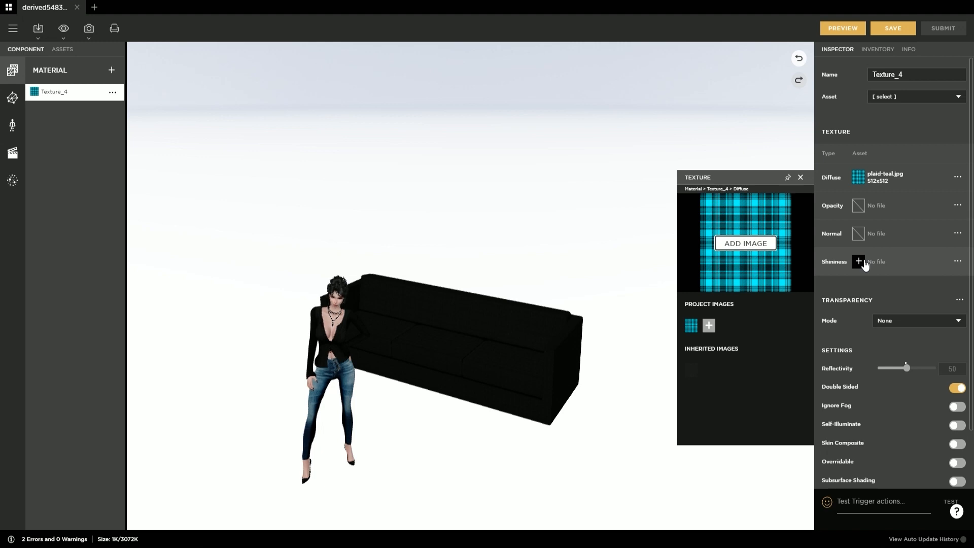
pyautogui.click(800, 178)
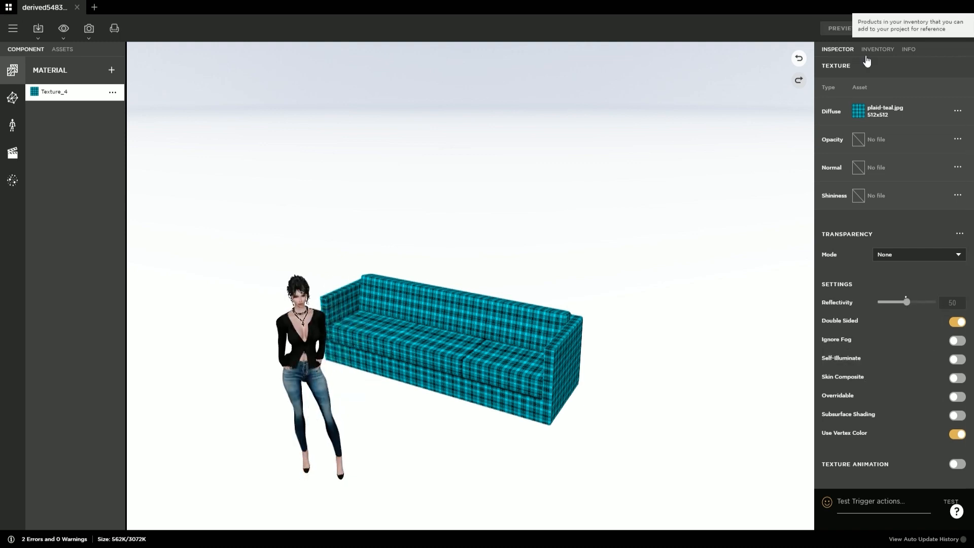
# Step: Filter the inventory to Rooms and place the teal M- Photo Room around the couch
pyautogui.click(877, 49)
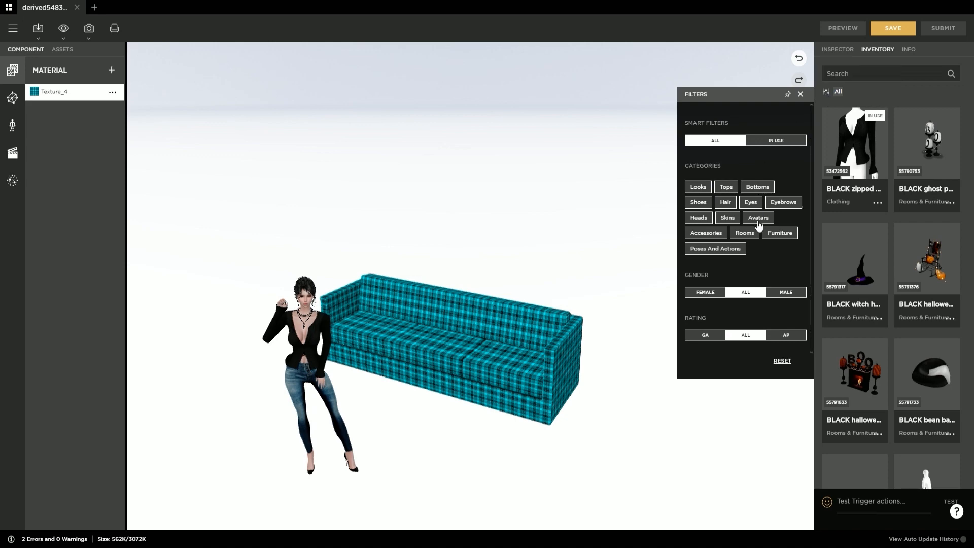
pyautogui.click(744, 233)
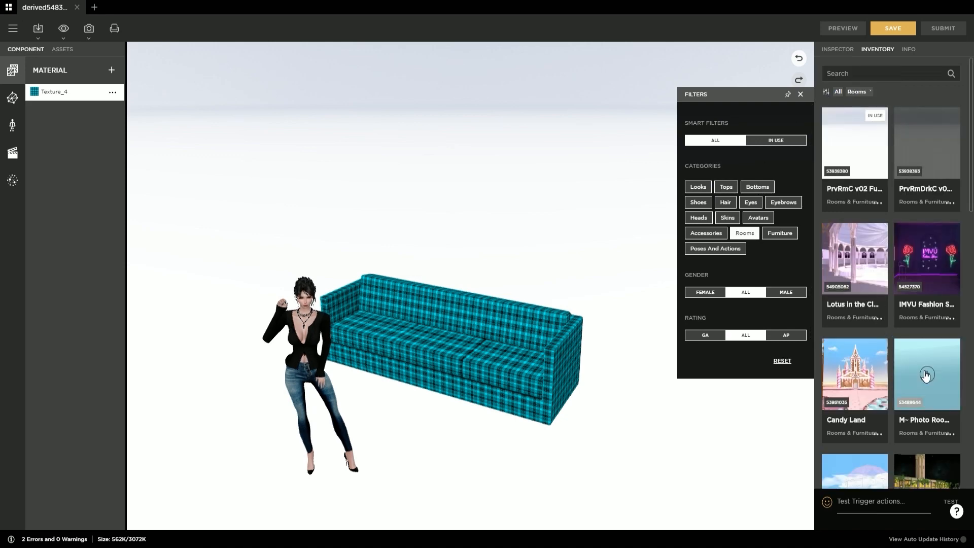
pyautogui.click(927, 374)
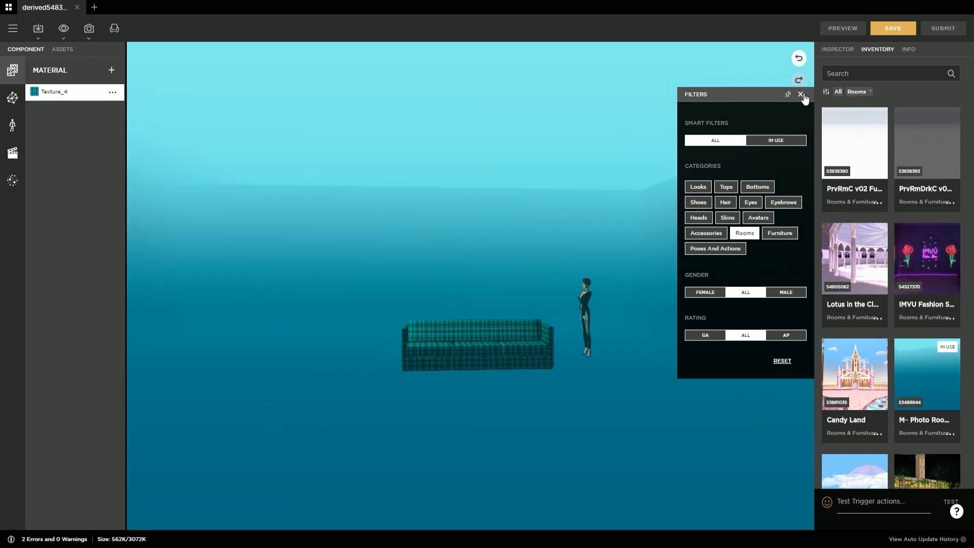
pyautogui.click(908, 49)
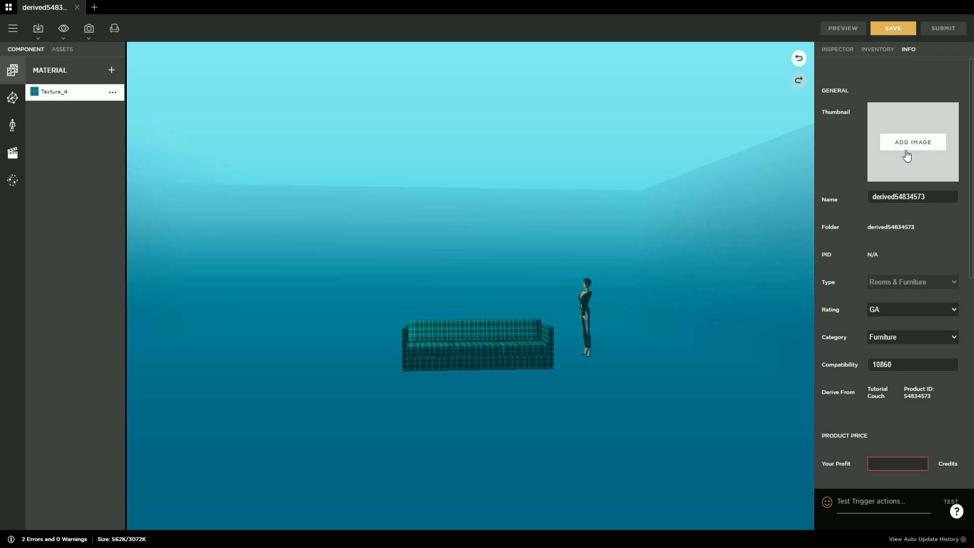
# Step: Use couchthumb as the product thumbnail and name the product Tutorial Couch
pyautogui.click(912, 142)
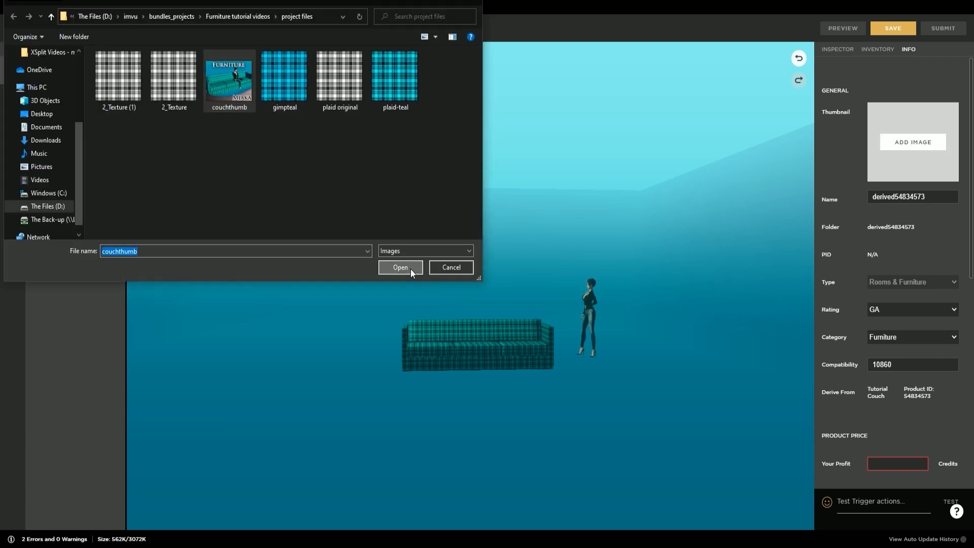
pyautogui.click(400, 268)
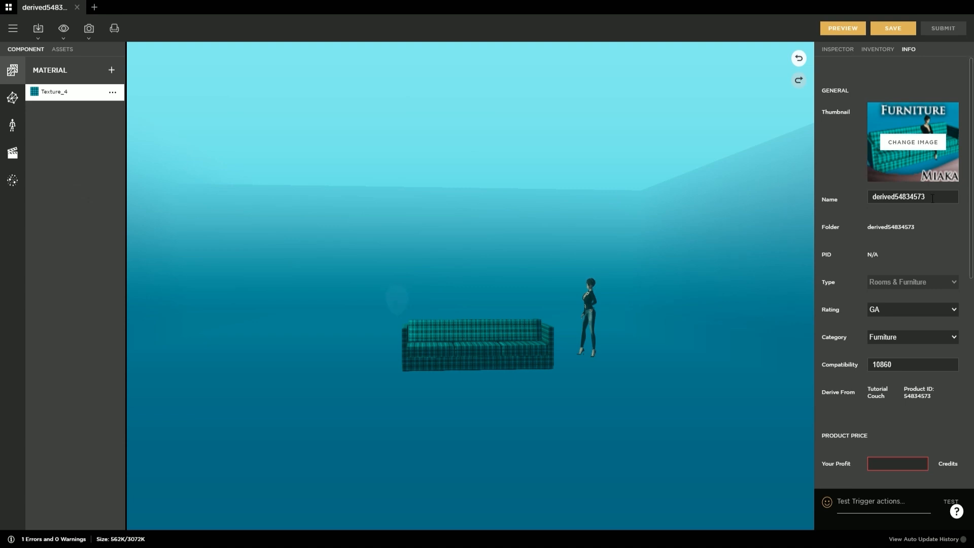
pyautogui.write('Tutorial Couch')
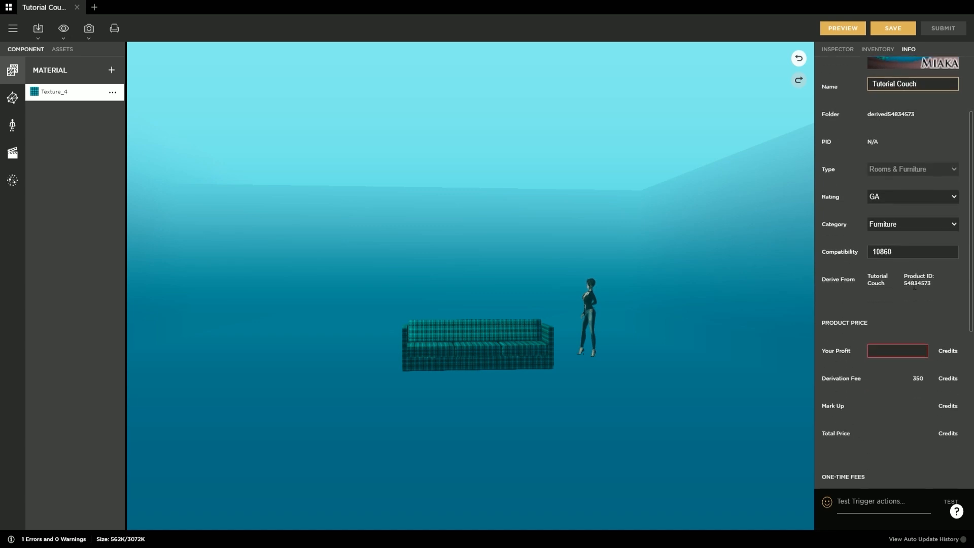
# Step: Enter a 50-credit value in Your Profit
pyautogui.scroll(-3)
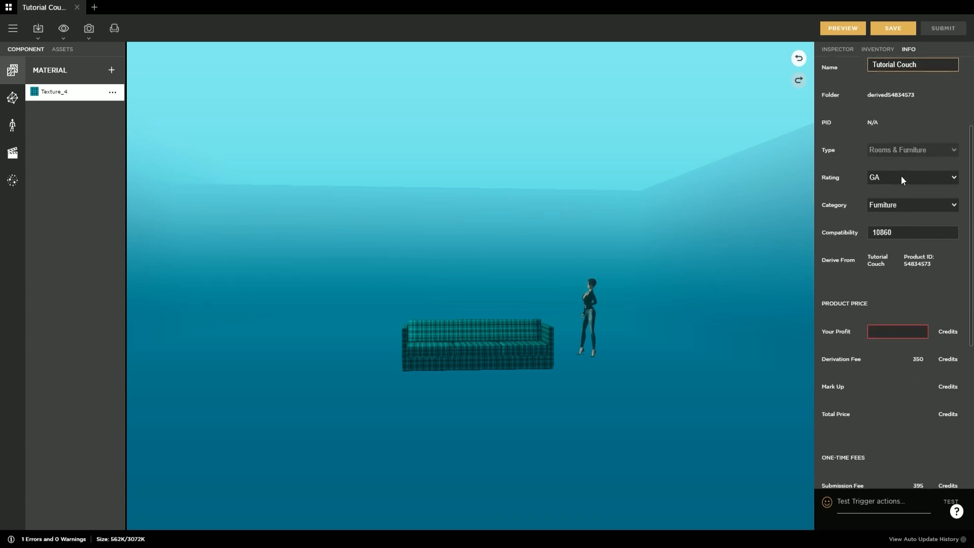
pyautogui.scroll(-3)
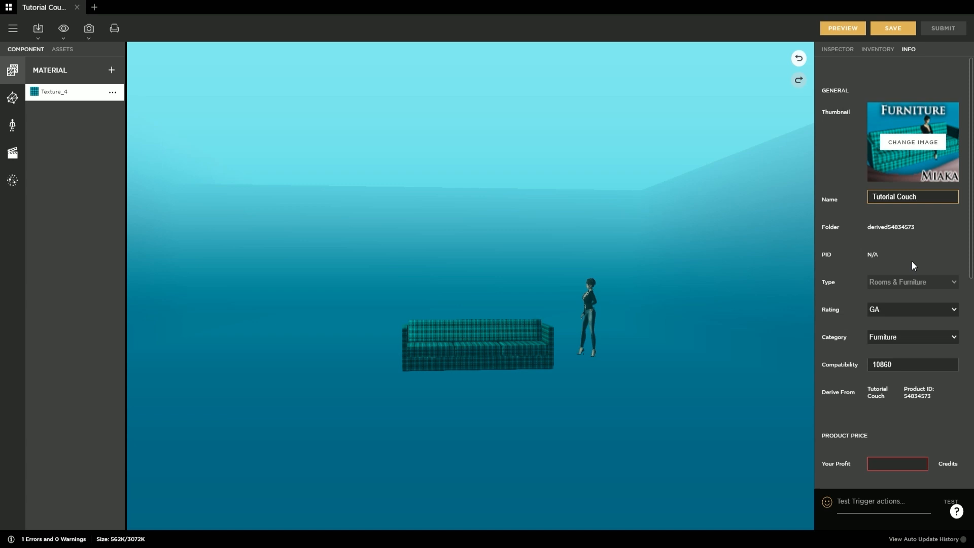
pyautogui.click(912, 197)
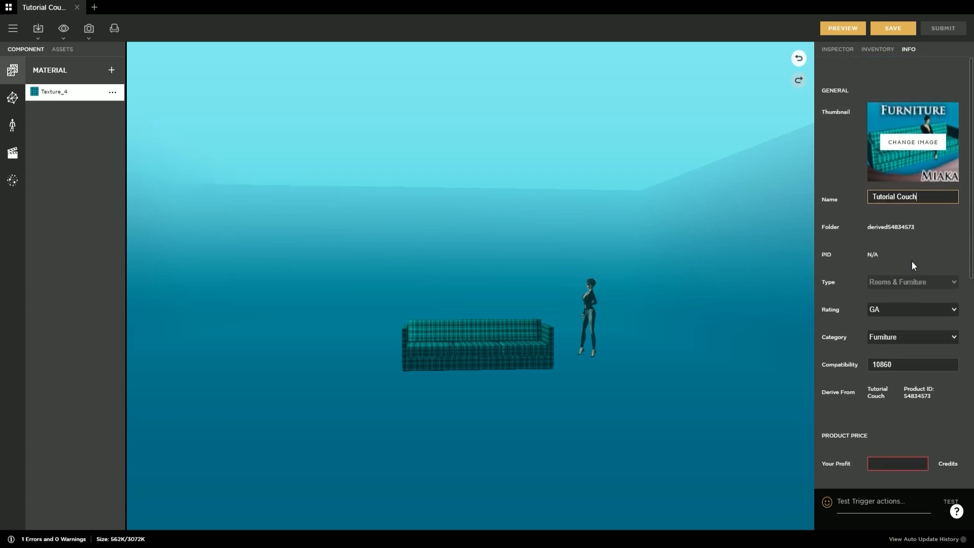
pyautogui.write('50')
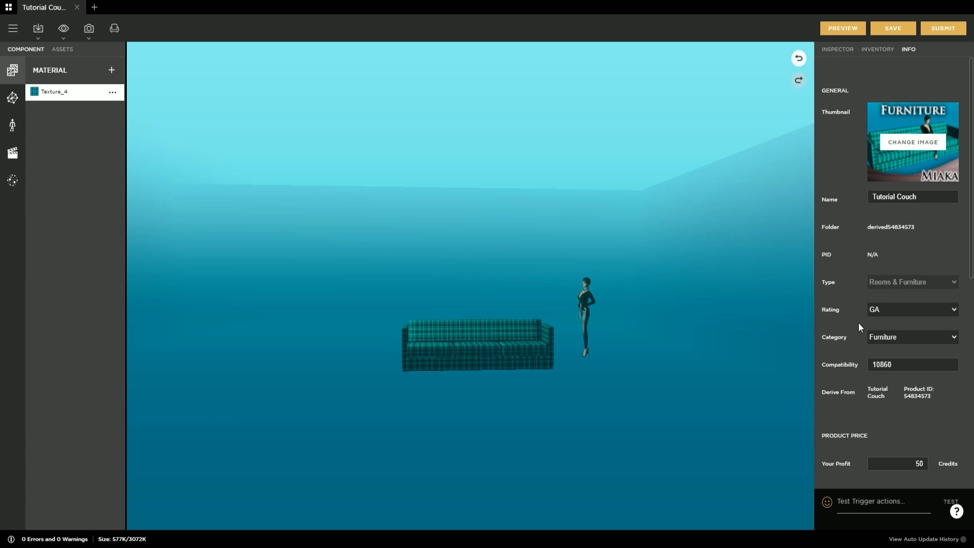
pyautogui.moveTo(843, 329)
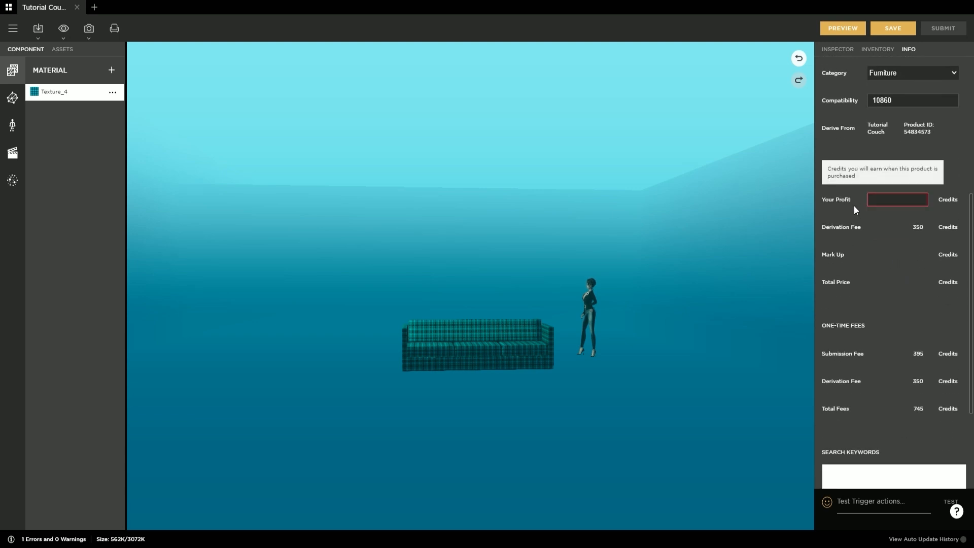
# Step: Re-enter 50 profit and add keywords such as couch, blue, teal and comfy
pyautogui.write('50')
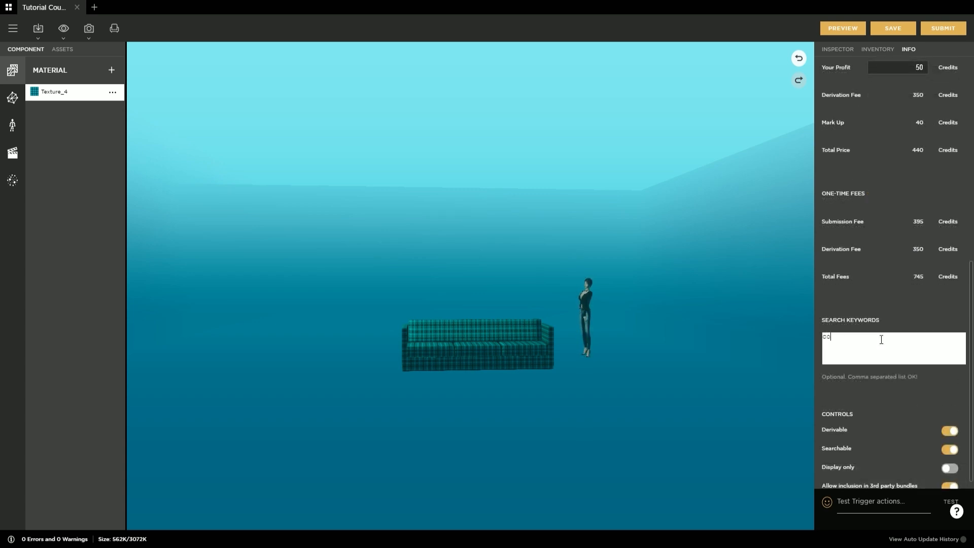
pyautogui.write('couch, blue, teak')
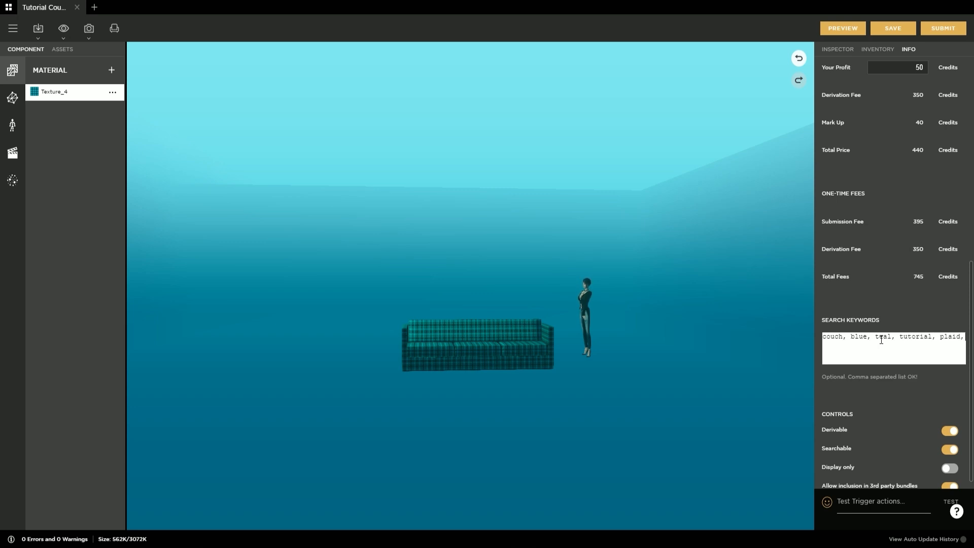
pyautogui.write('comfy, rela')
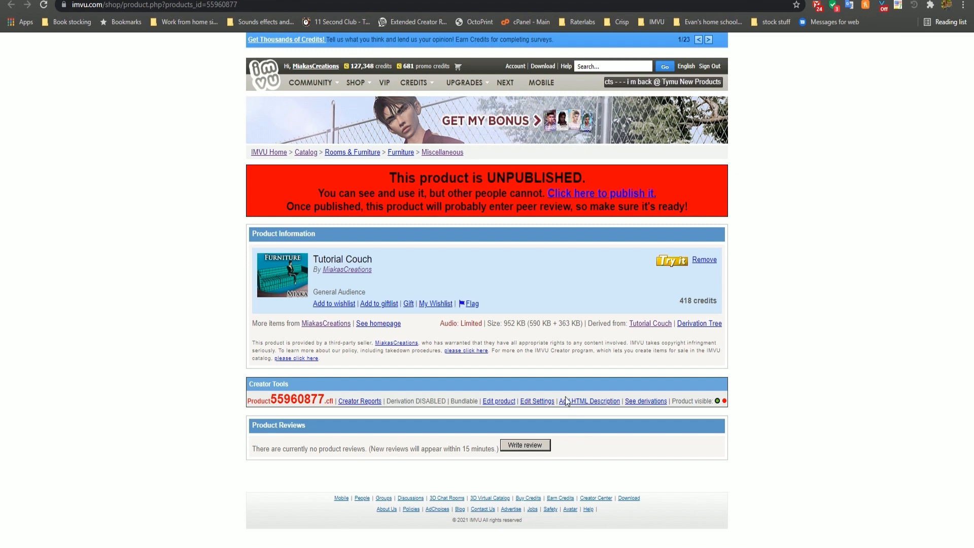
pyautogui.moveTo(565, 401)
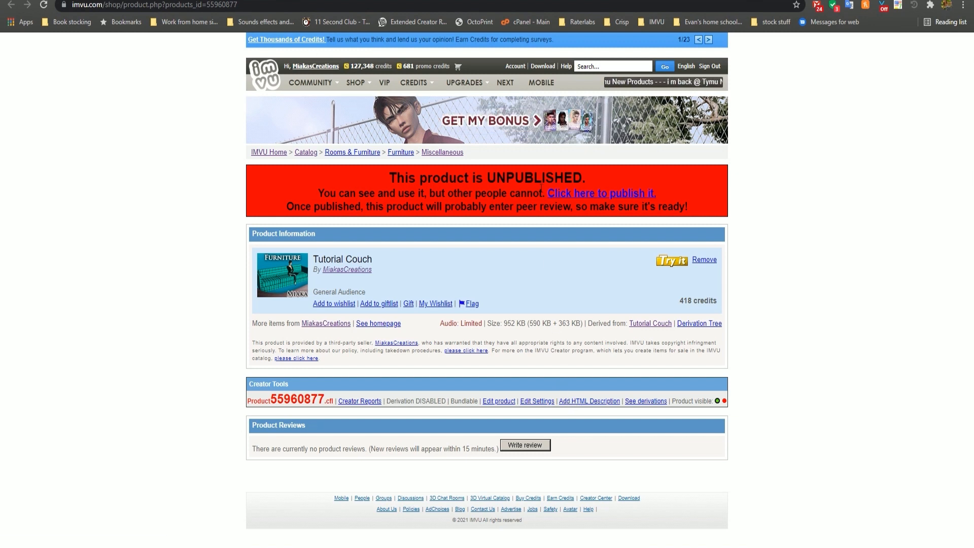